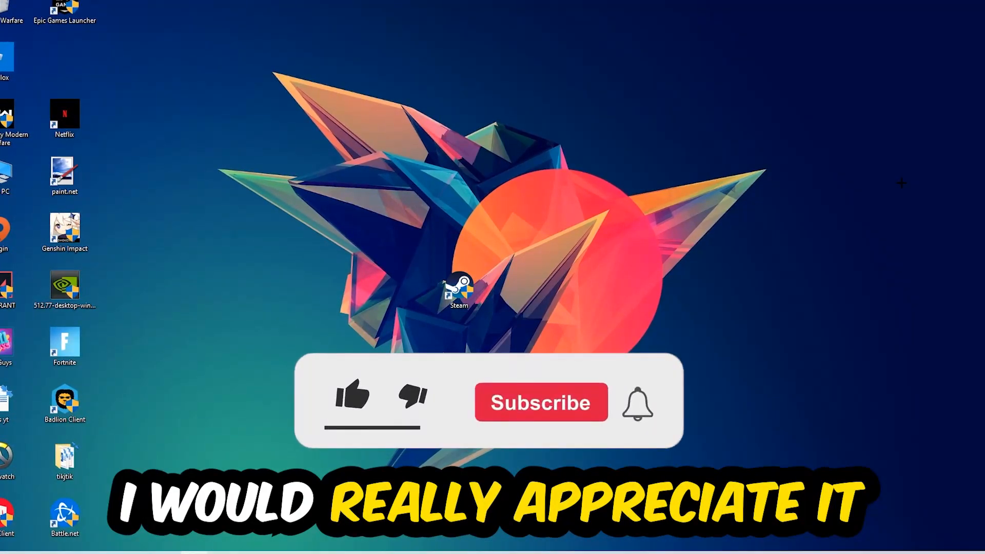
# Bring up the taskbar's right-click menu that lists Task Manager.
pyautogui.click(352, 402)
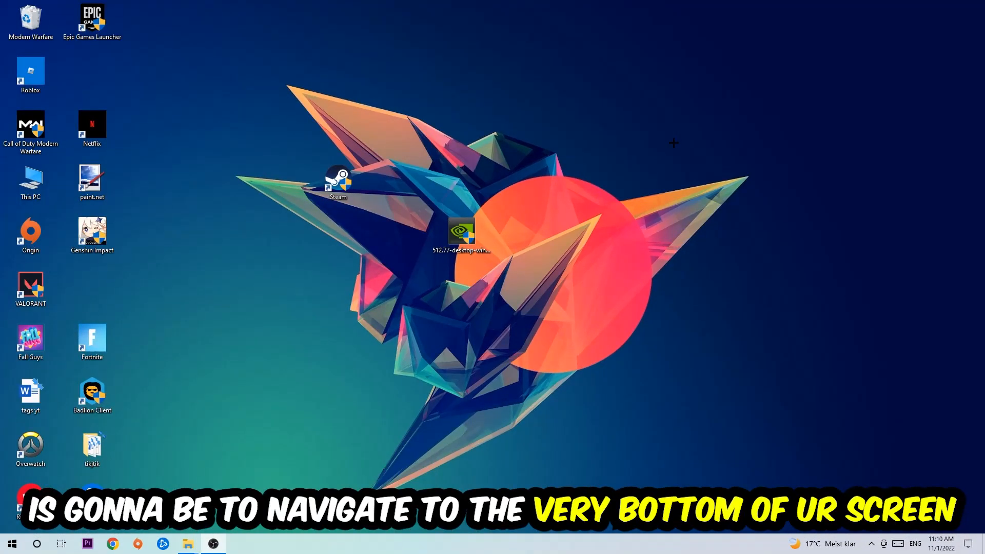
pyautogui.moveTo(495, 132)
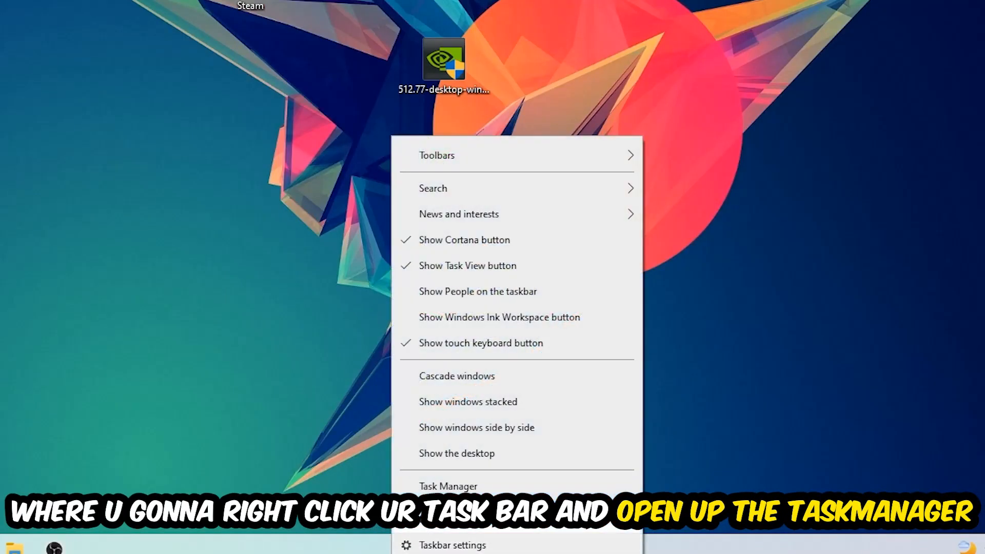
# Launch Task Manager from the taskbar menu to view running processes.
pyautogui.click(448, 485)
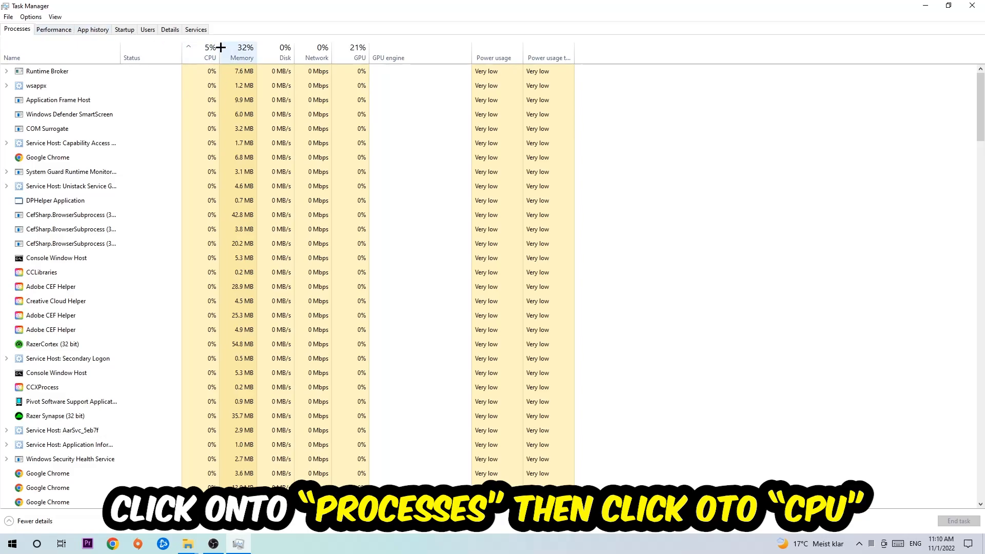
# Sort processes by CPU usage and end the high-usage OBS Studio task.
pyautogui.click(209, 51)
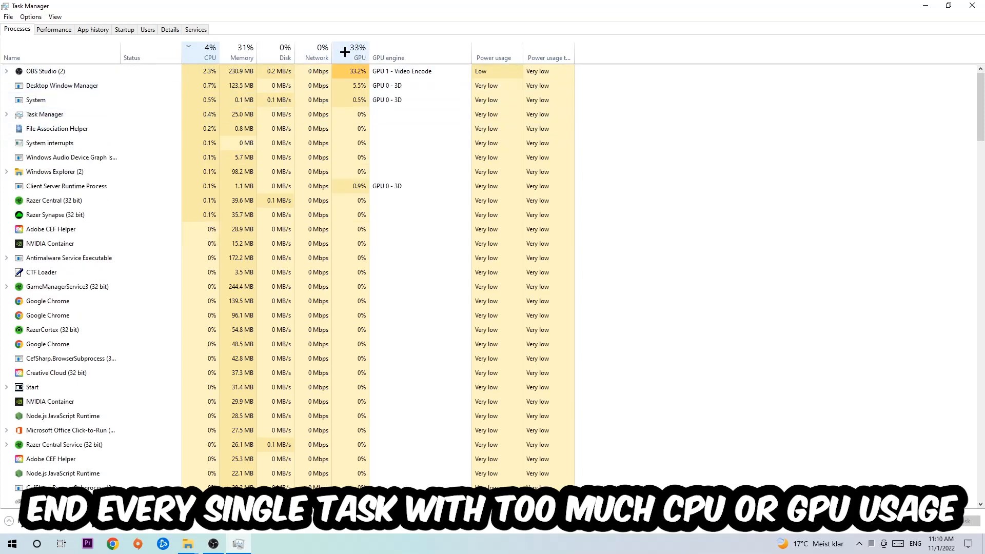
pyautogui.rightClick(45, 71)
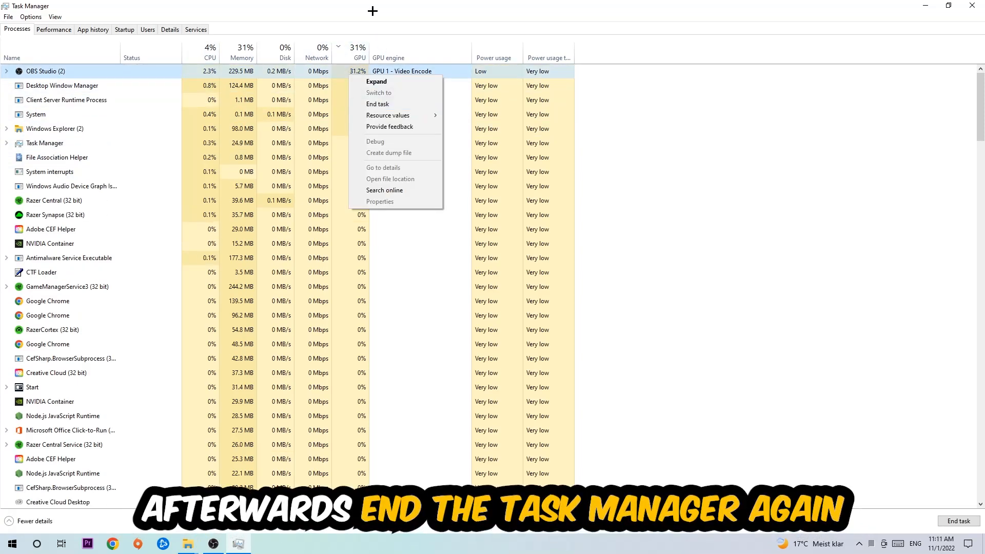
pyautogui.click(378, 103)
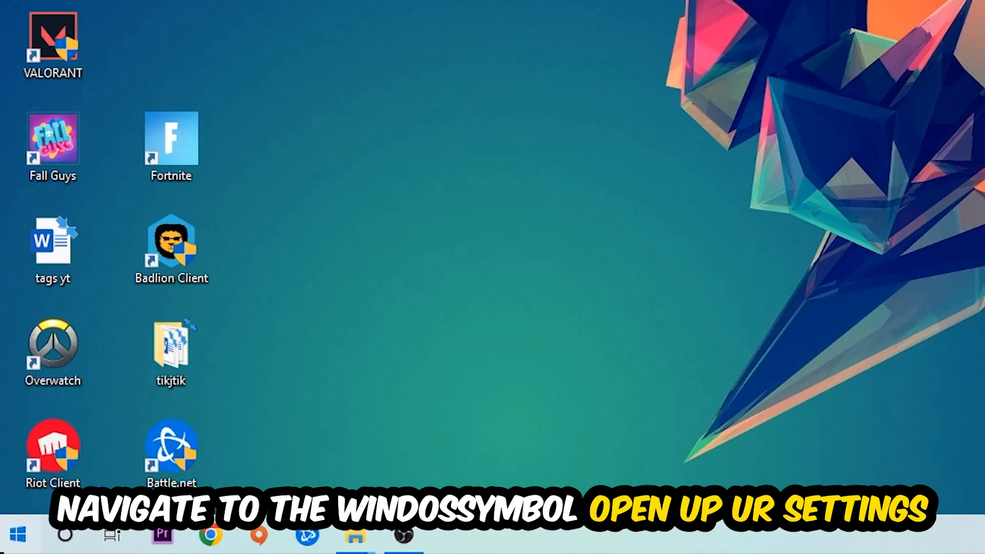
# Bring up Windows Settings and go into the Gaming section.
pyautogui.click(453, 534)
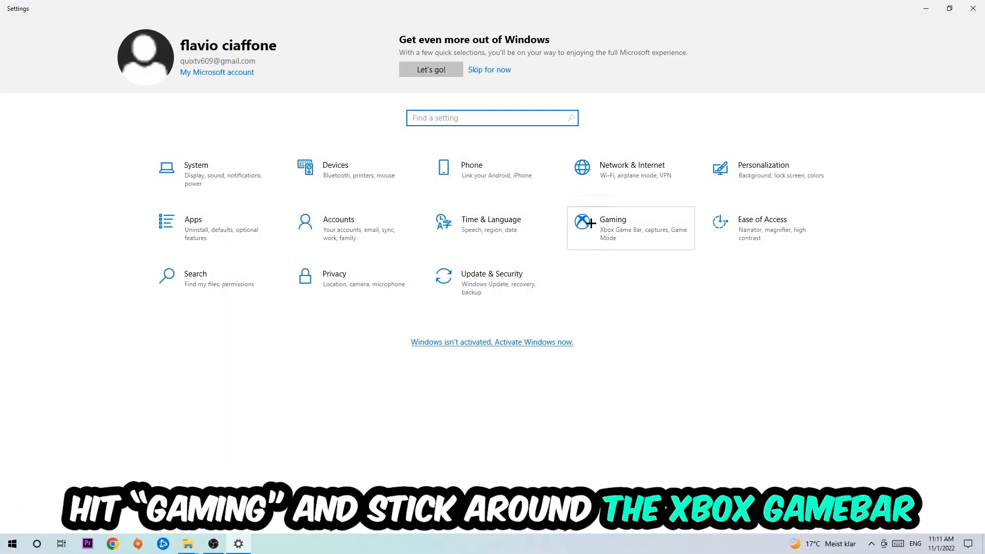
pyautogui.click(613, 219)
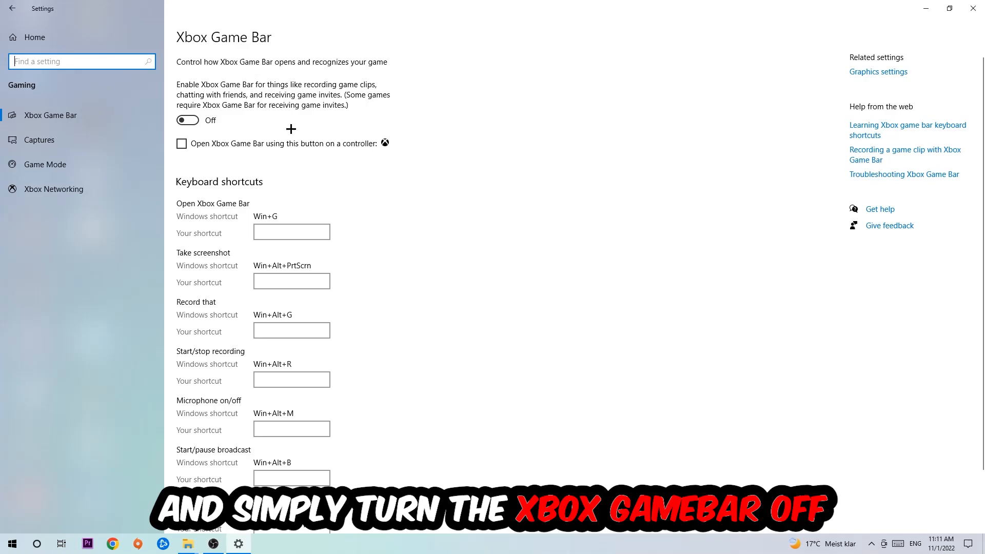
pyautogui.moveTo(287, 125)
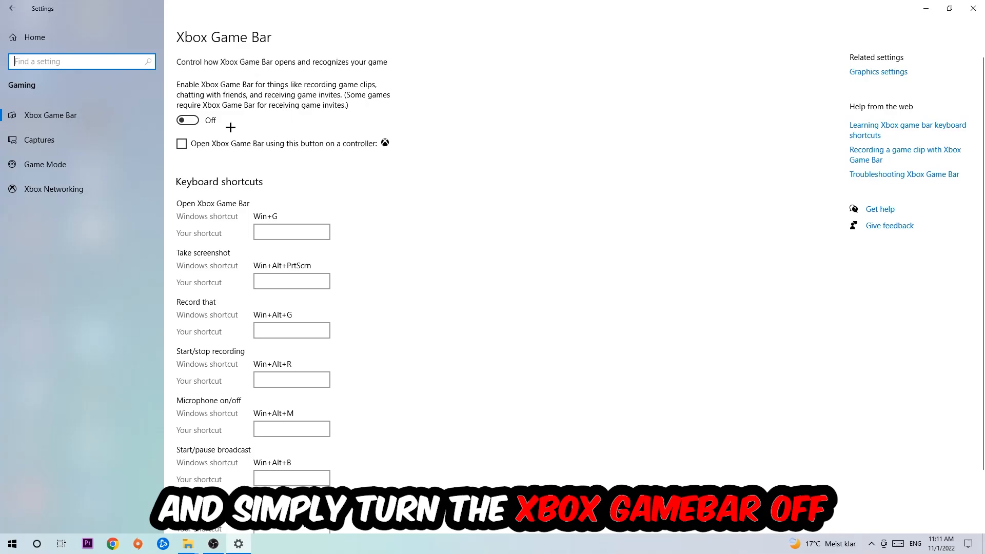
# Check Captures background recording is off and Game Mode is switched on.
pyautogui.click(39, 140)
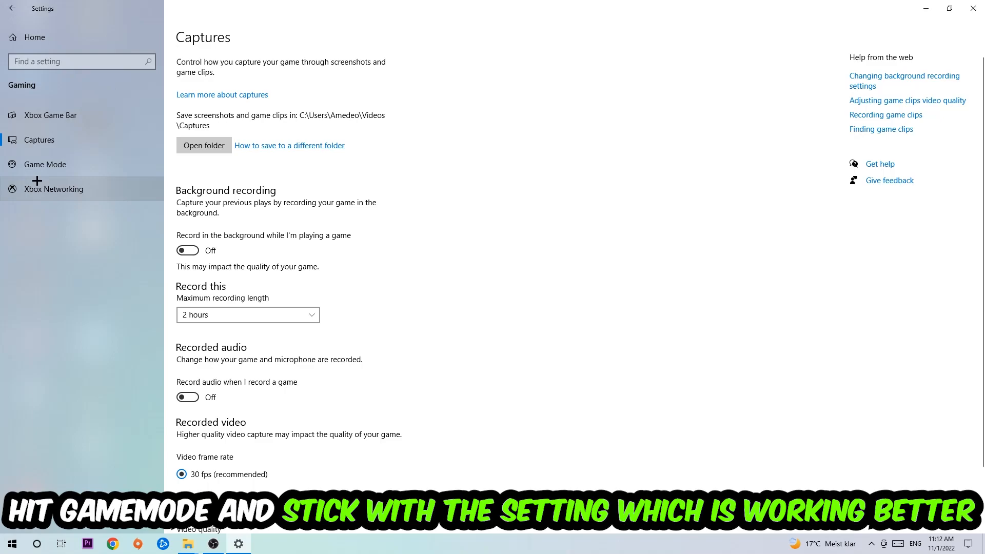
pyautogui.click(44, 165)
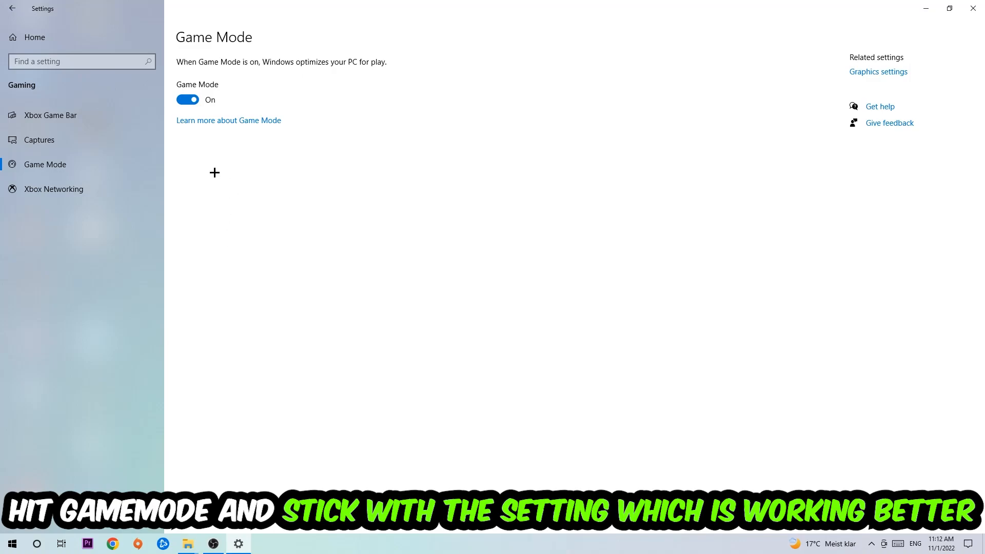
# Return to Settings home and go into Update & Security for Windows Update.
pyautogui.click(12, 9)
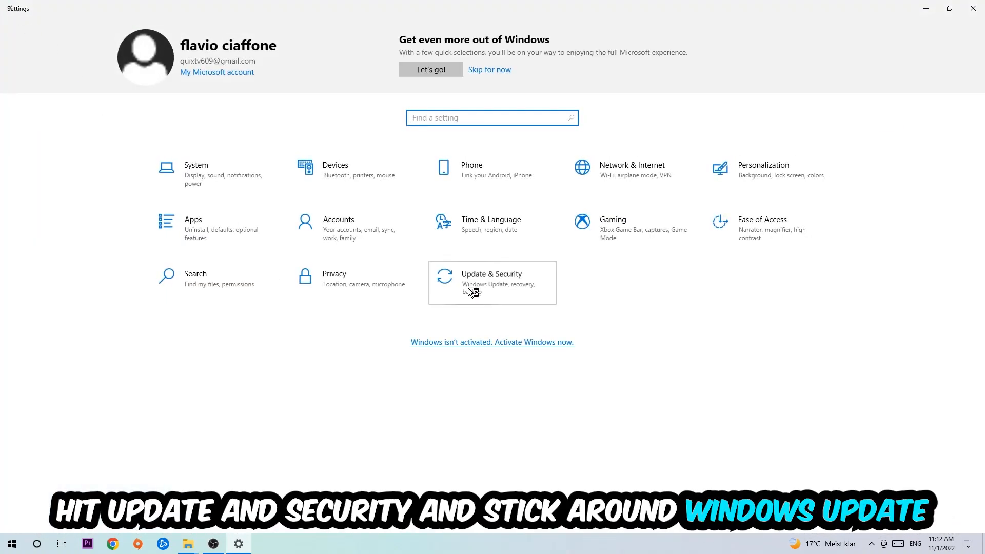
pyautogui.click(491, 281)
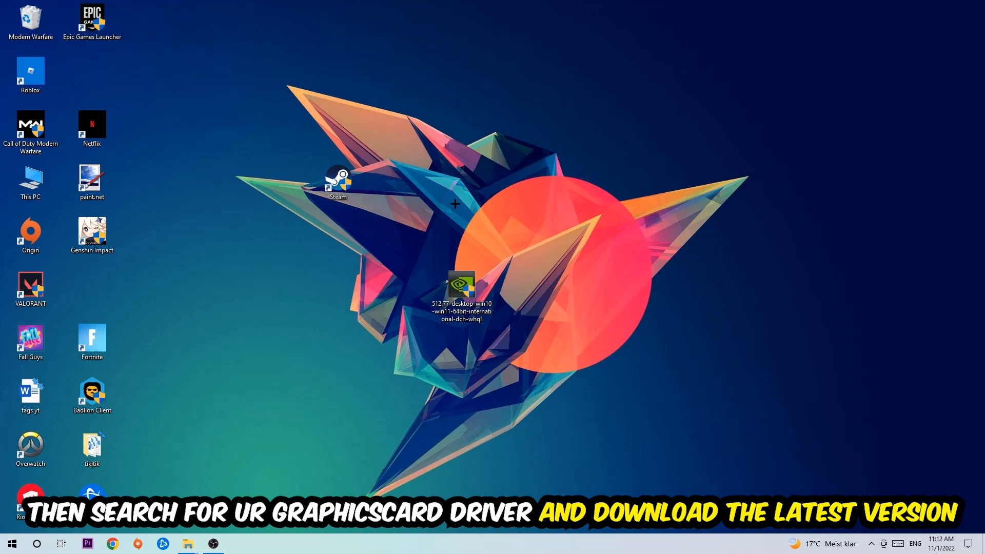
pyautogui.moveTo(373, 187)
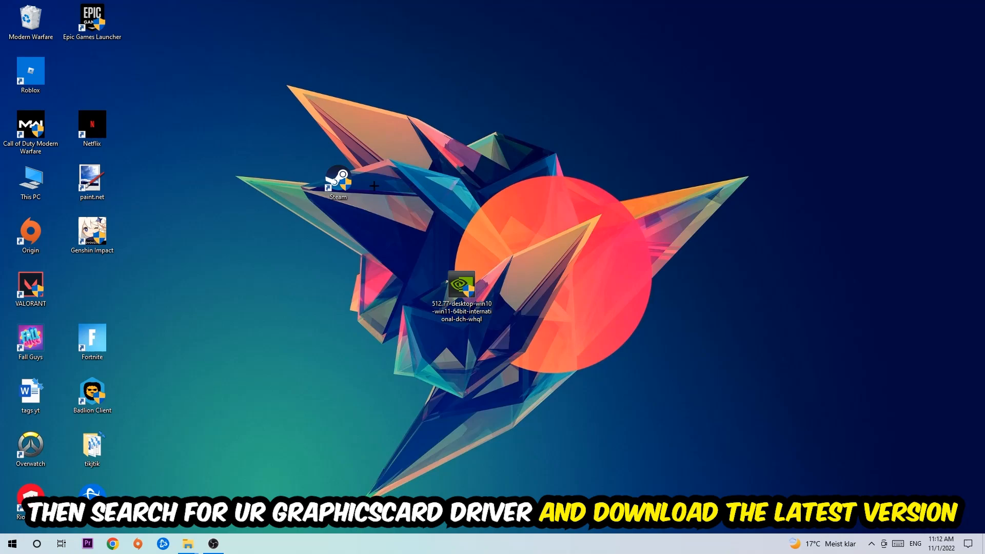
pyautogui.moveTo(388, 182)
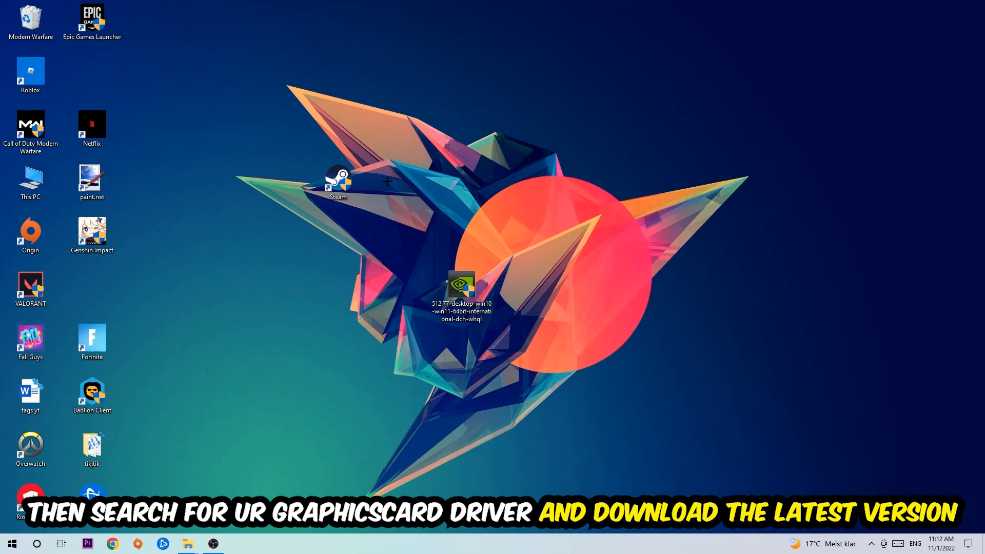